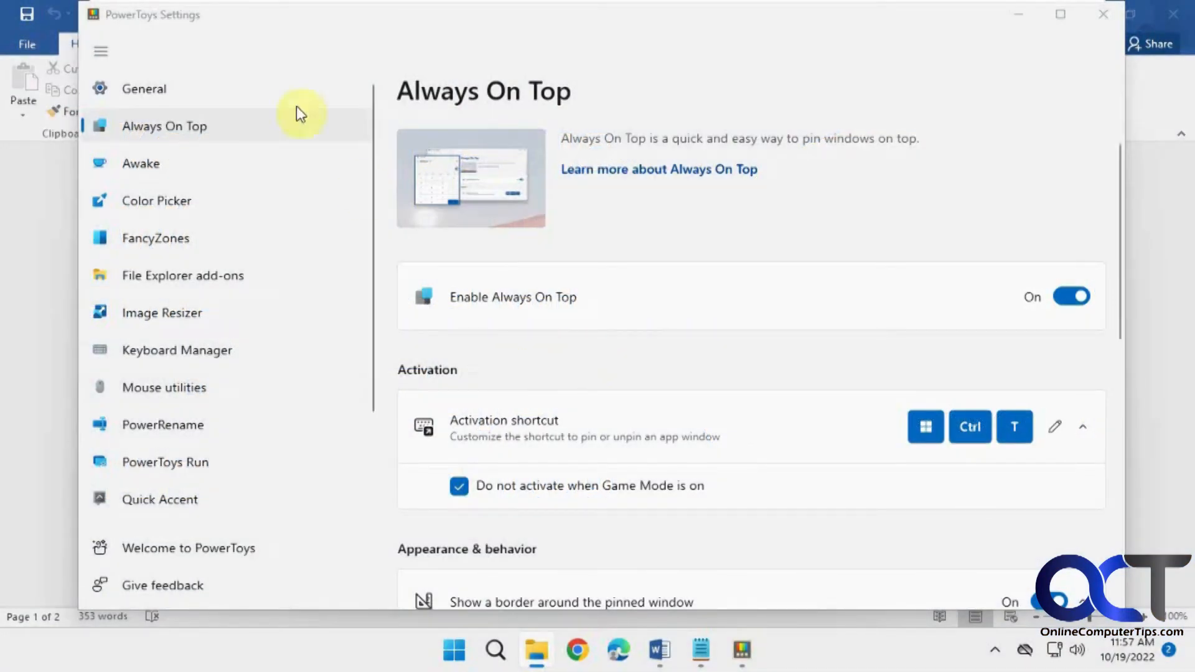
mouse_move(332, 350)
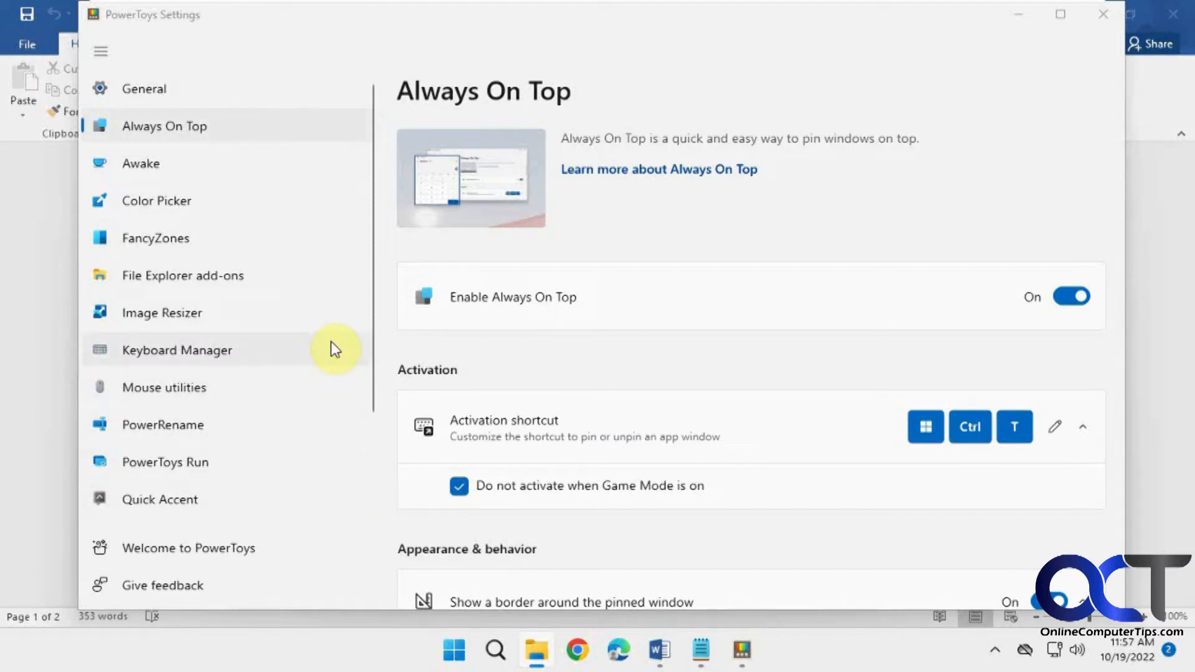
mouse_move(245, 194)
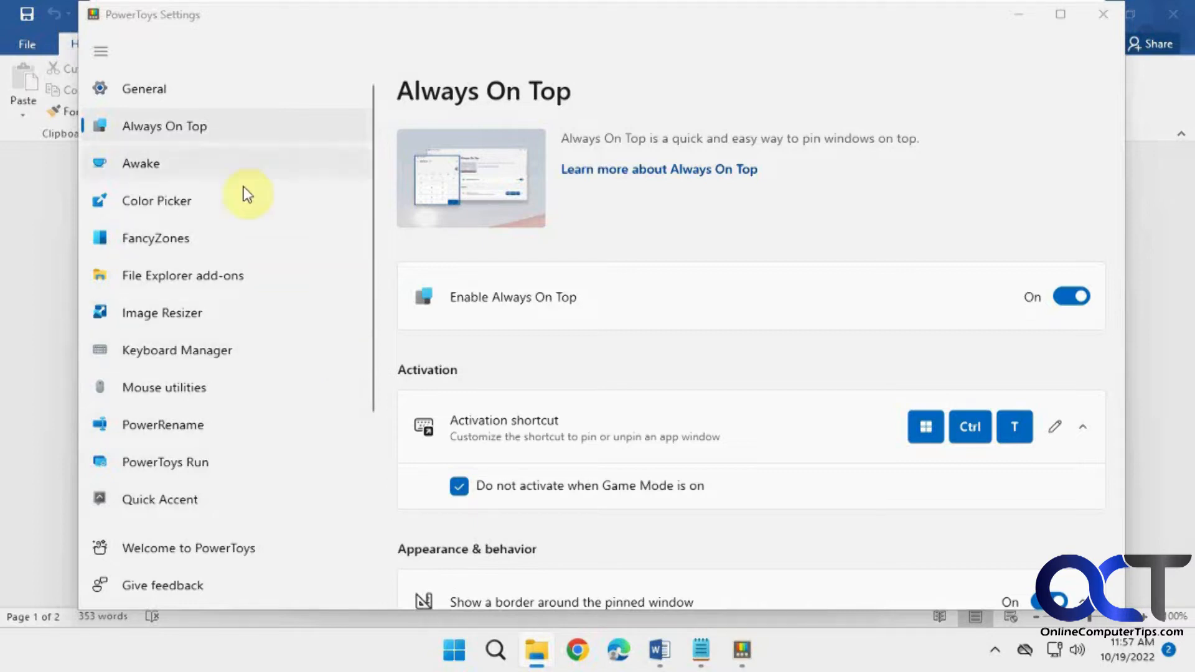
mouse_move(166, 136)
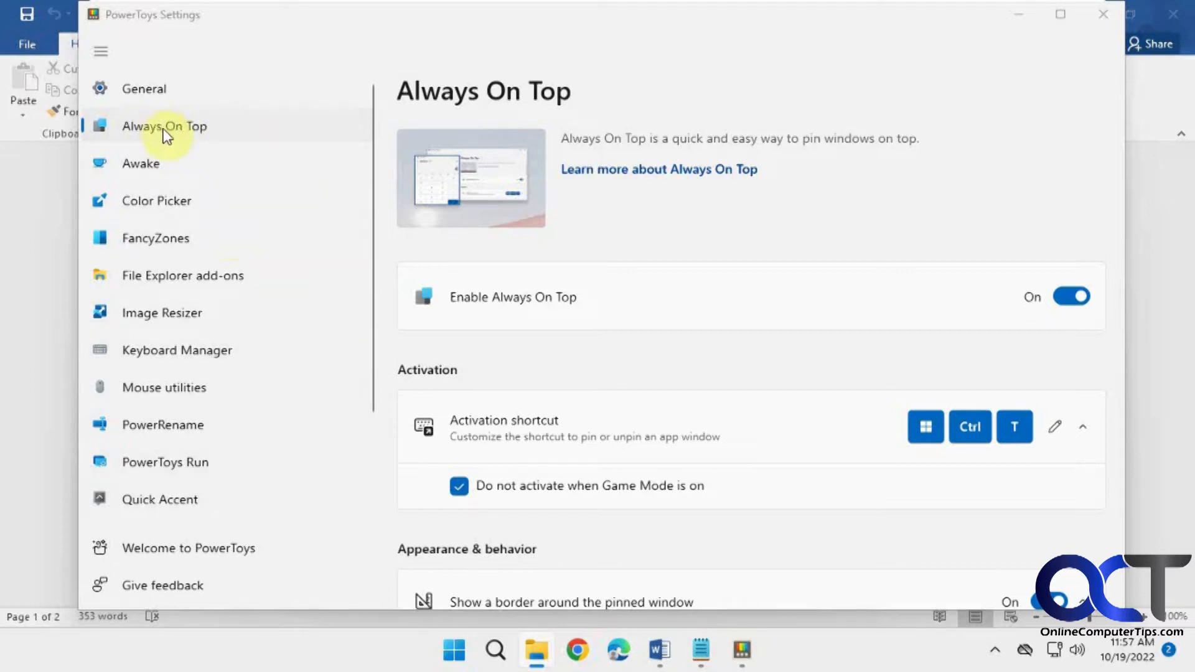
mouse_move(189, 139)
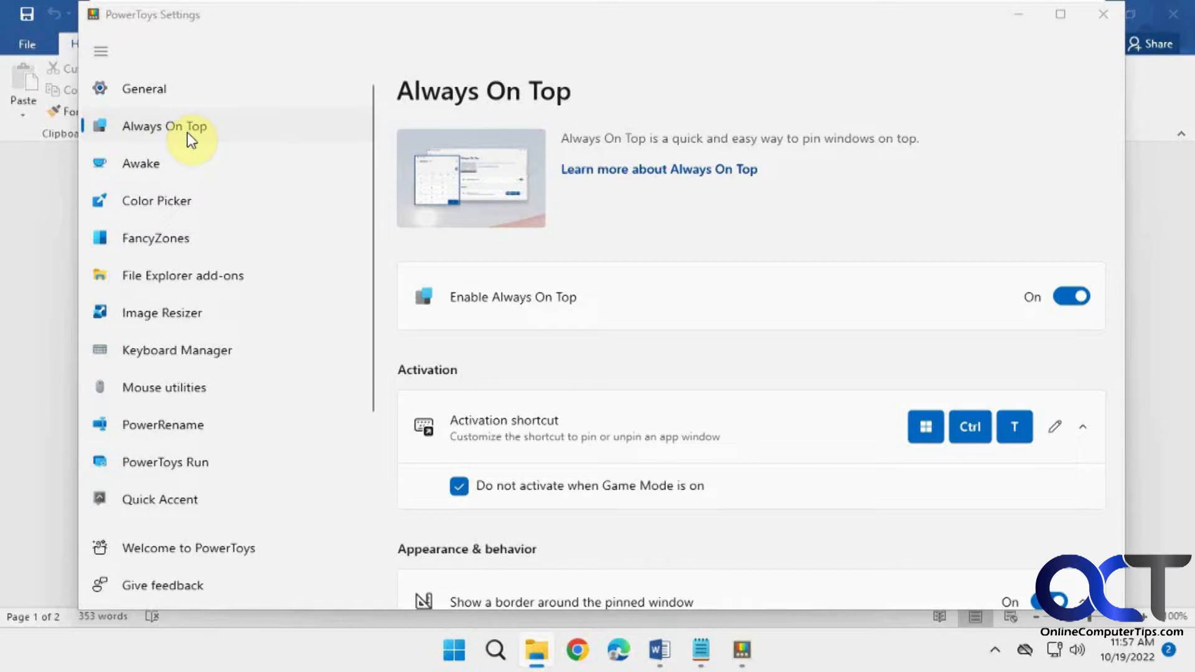
mouse_move(771, 359)
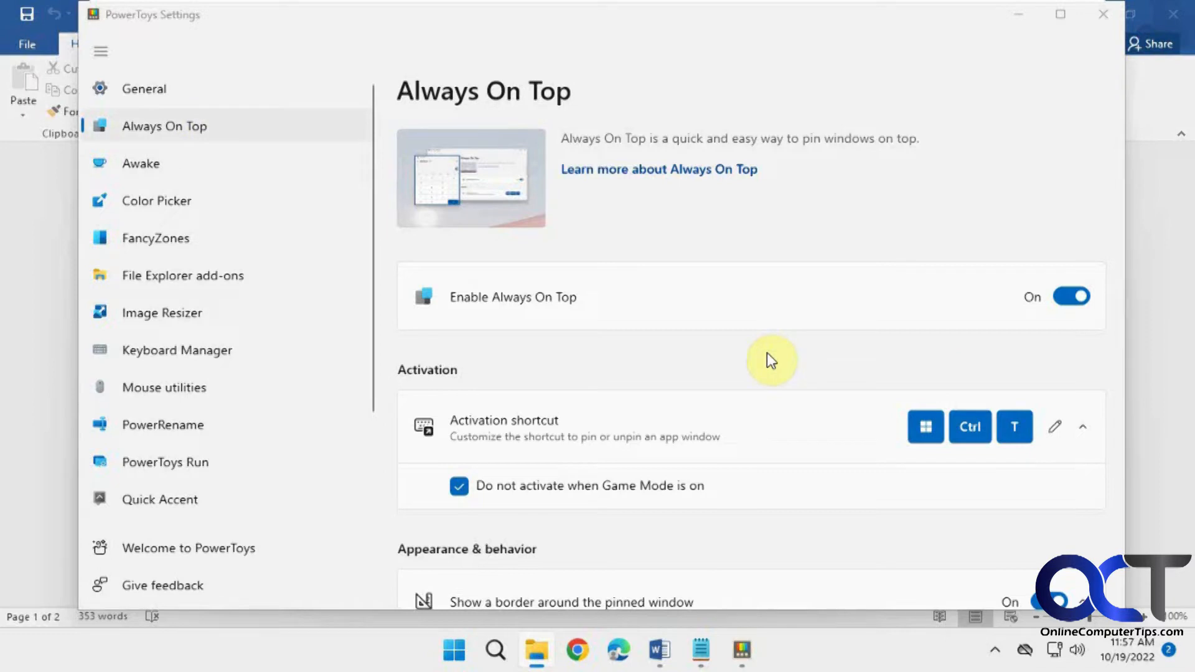
mouse_move(681, 628)
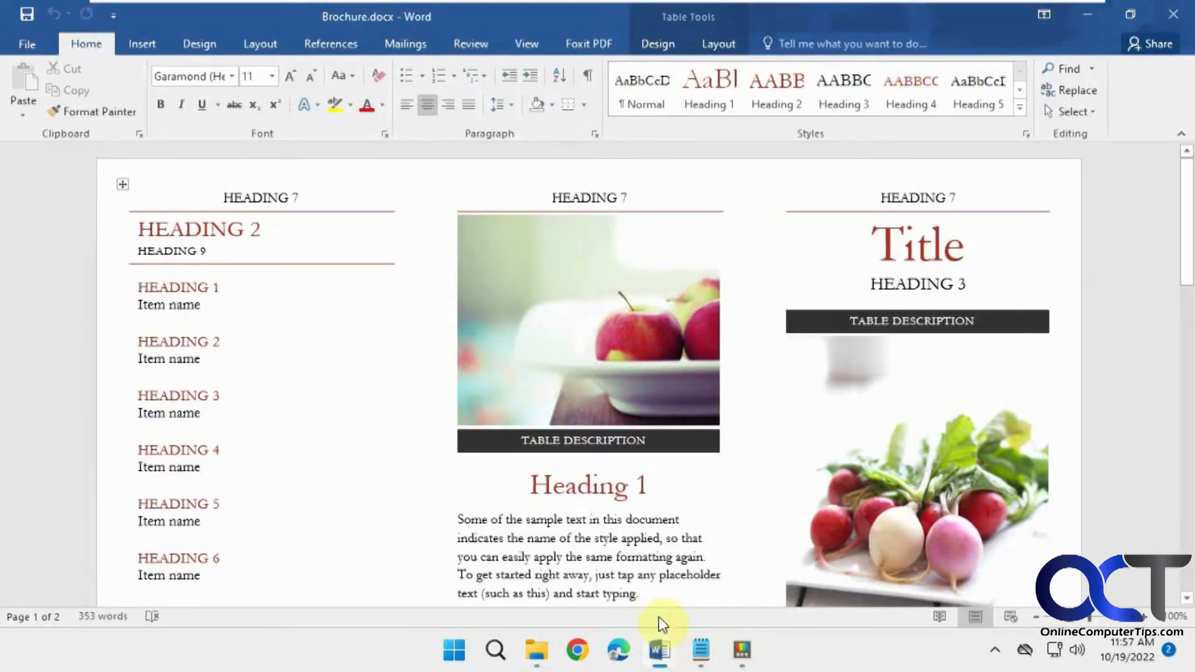
left_click(700, 649)
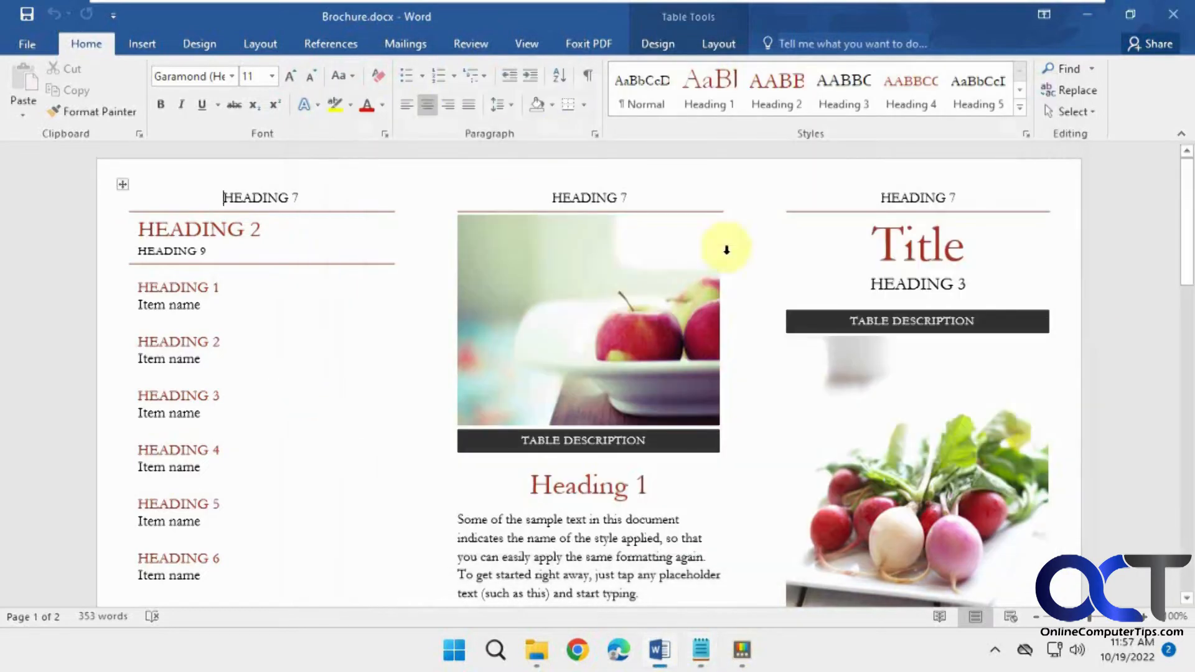
mouse_move(625, 360)
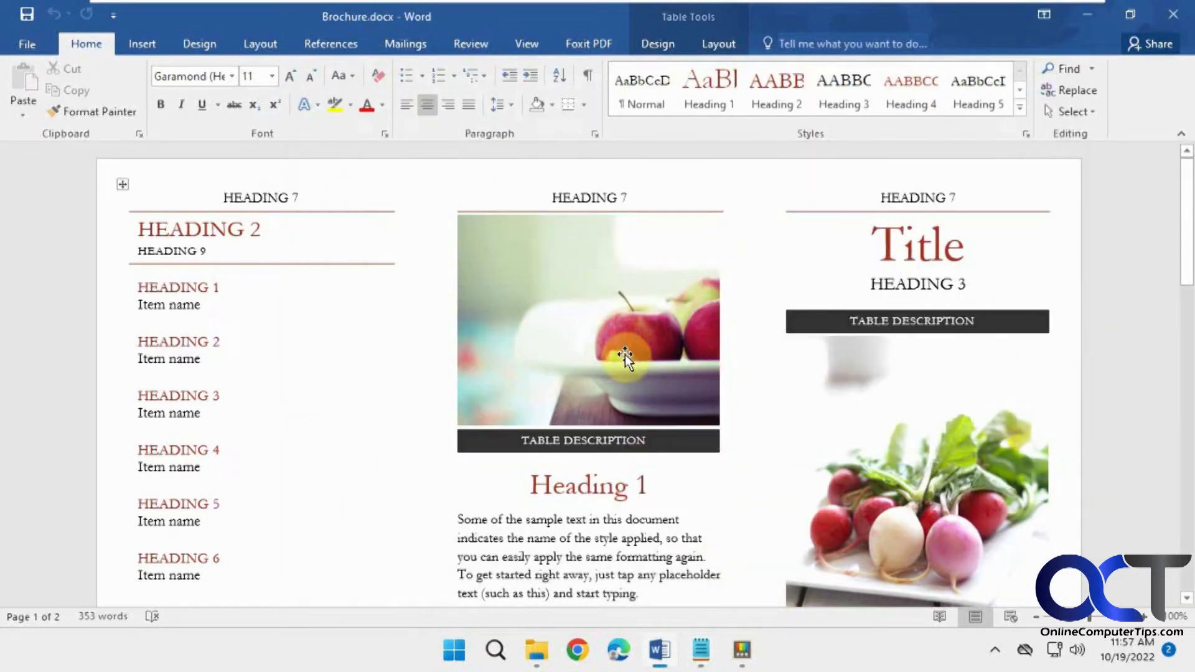
left_click(698, 650)
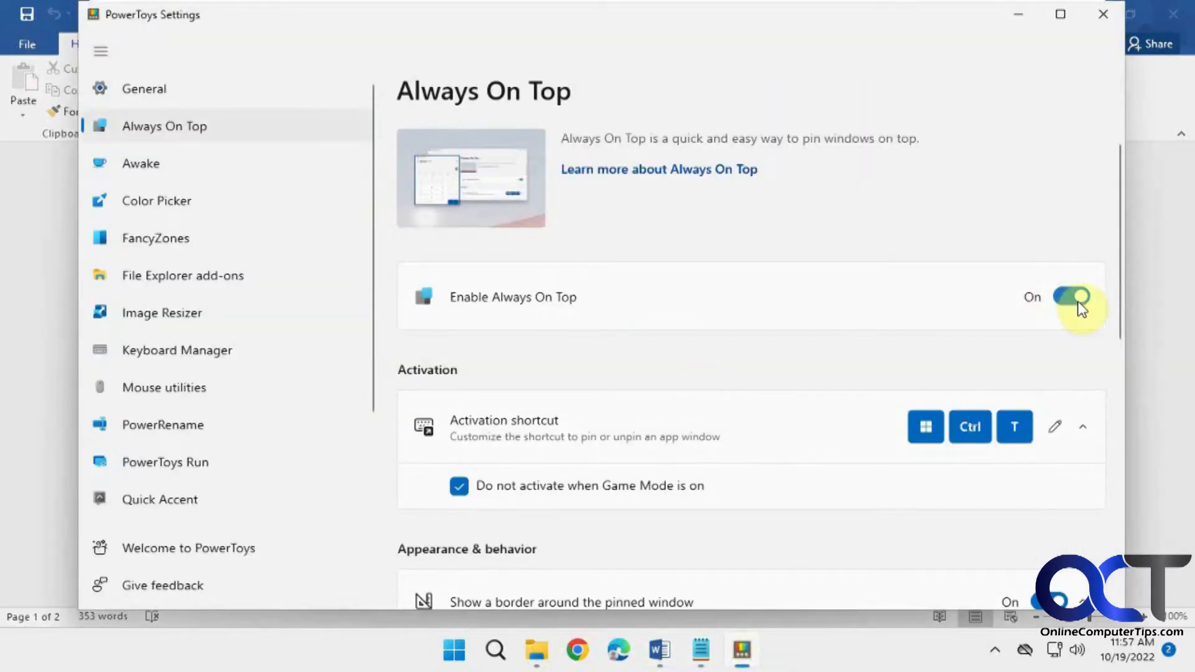
mouse_move(925, 426)
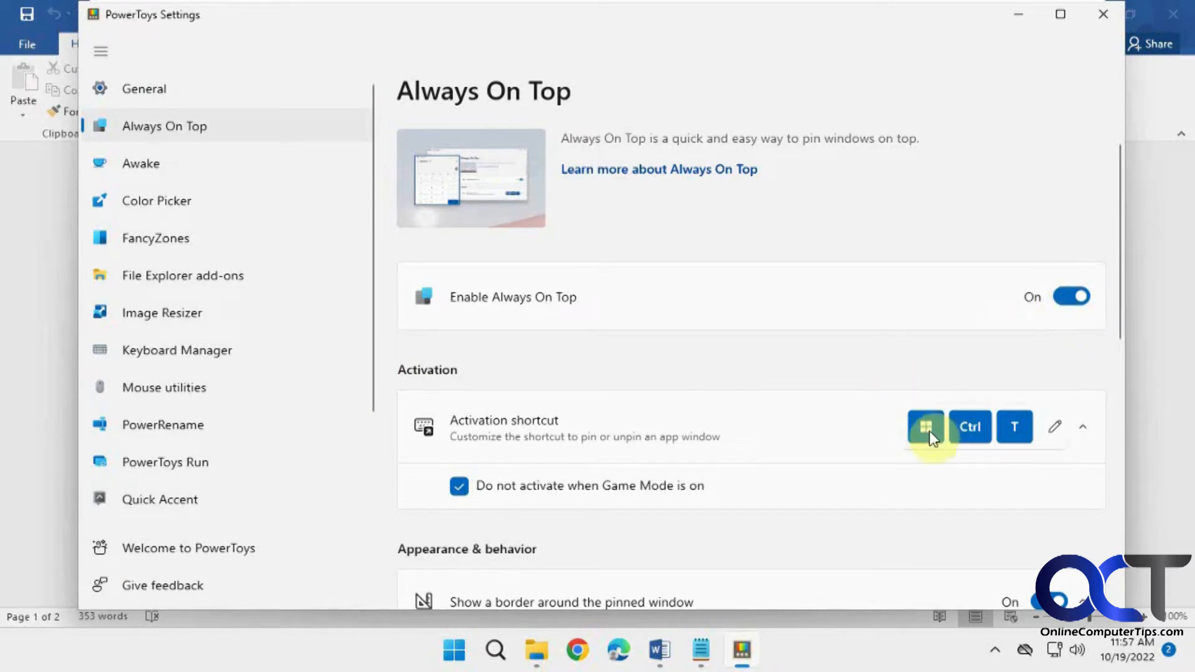
mouse_move(978, 439)
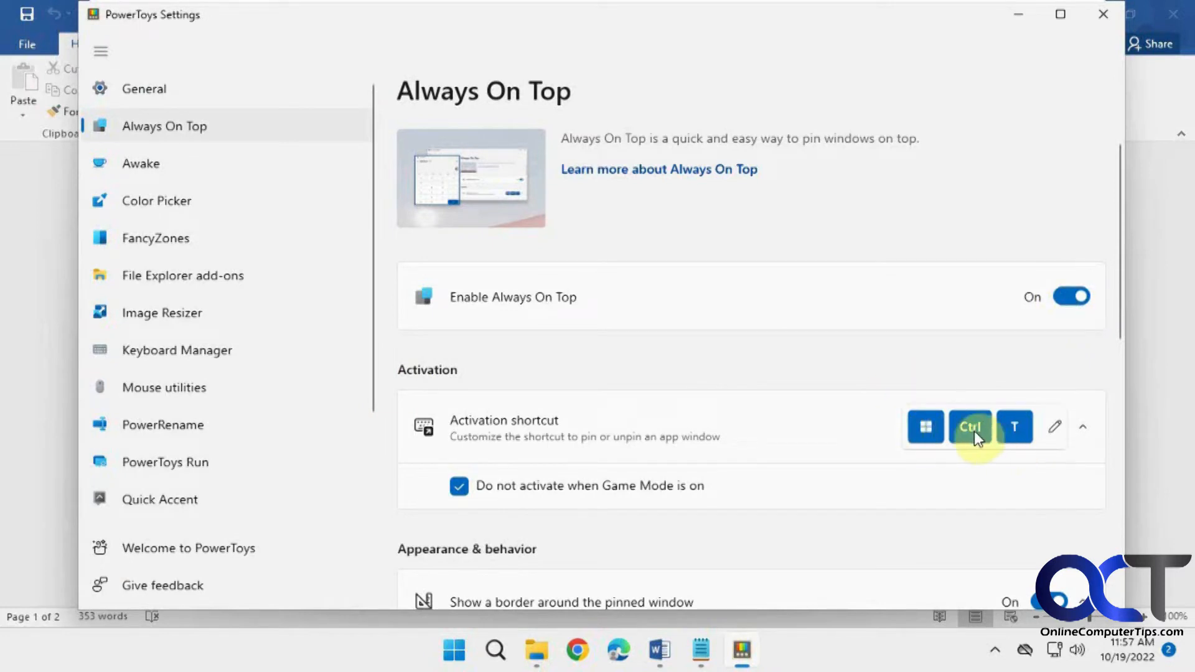
scroll("down", 3)
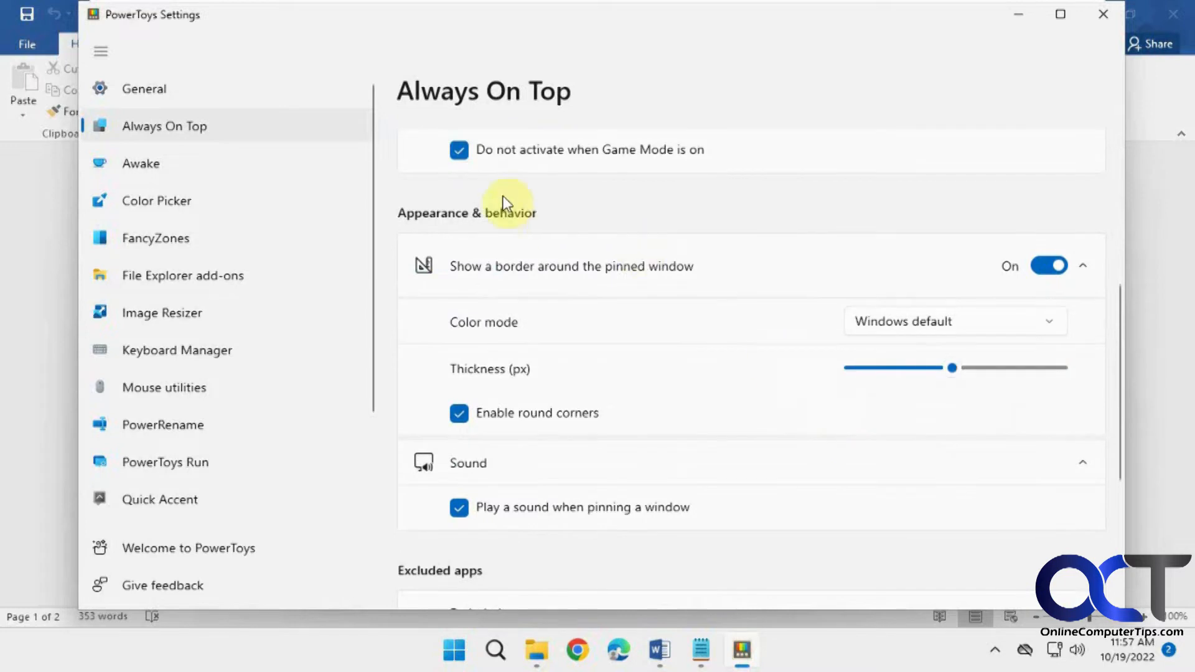
mouse_move(534, 274)
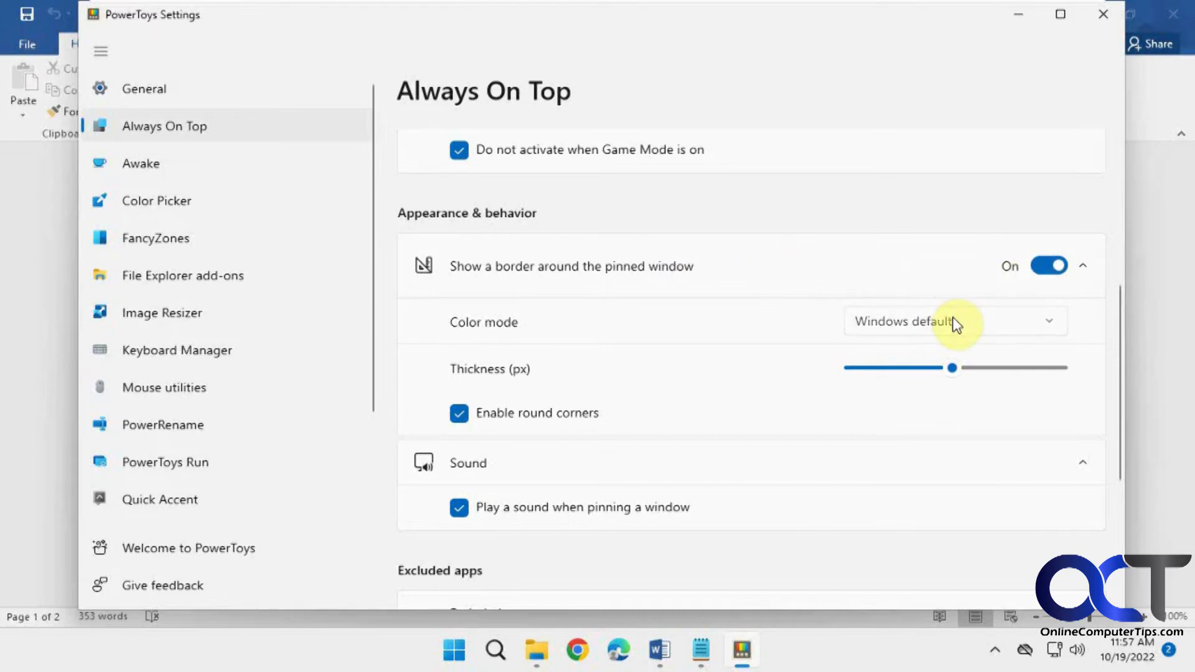
mouse_move(783, 366)
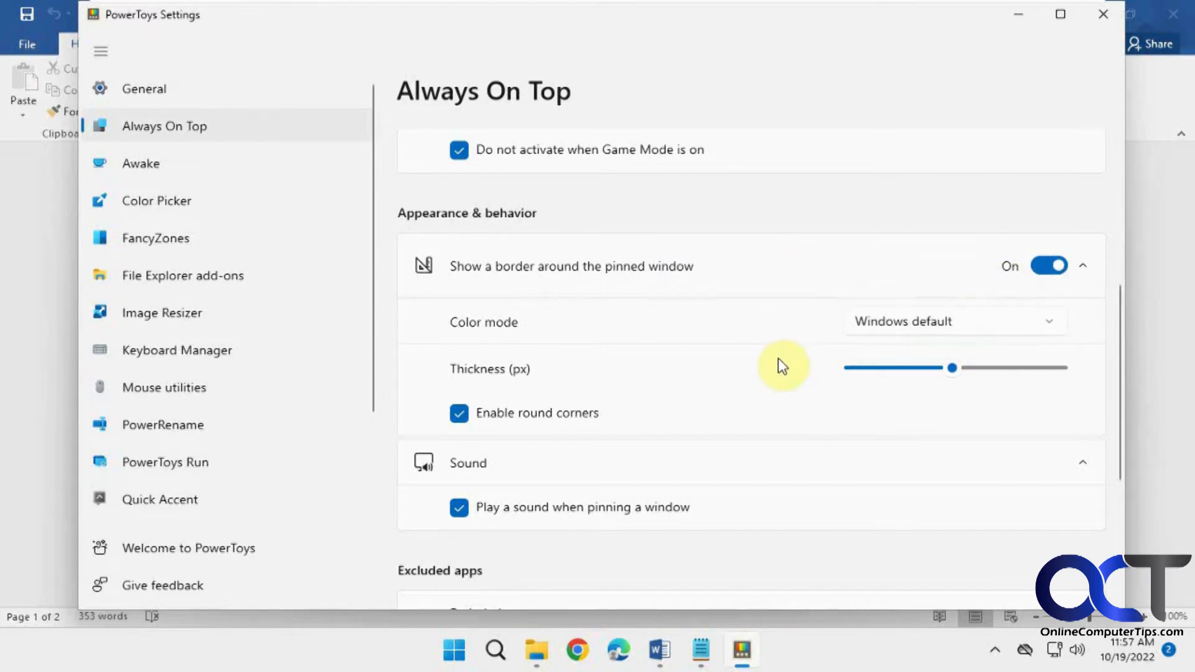
mouse_move(595, 424)
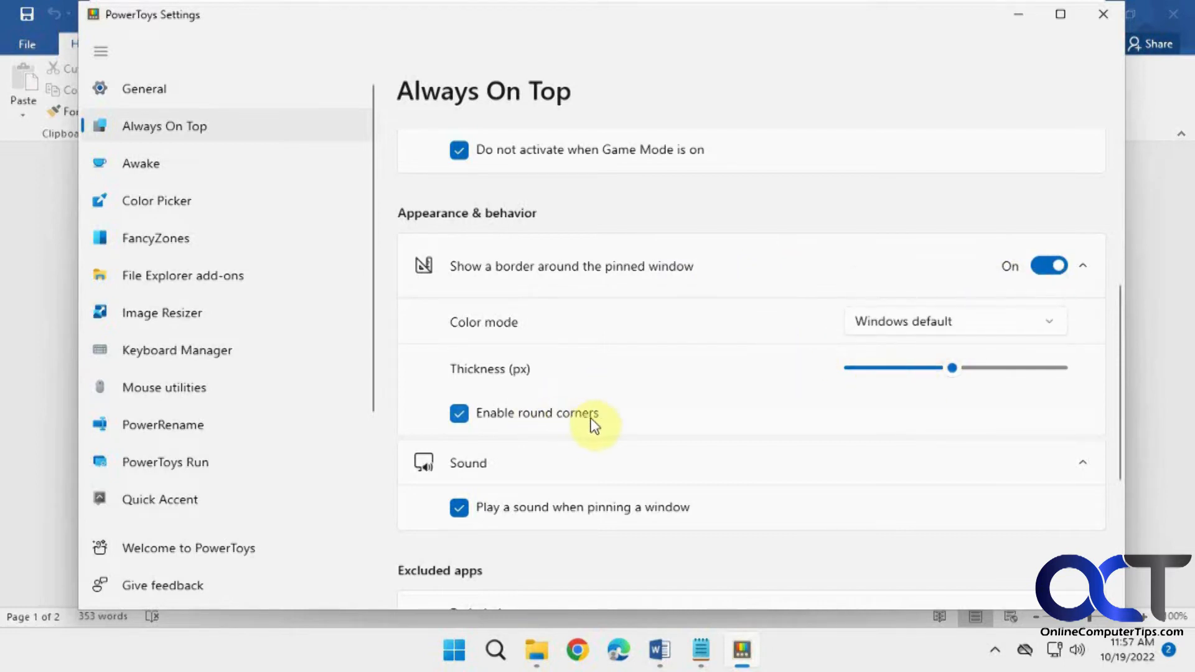
scroll("down", 3)
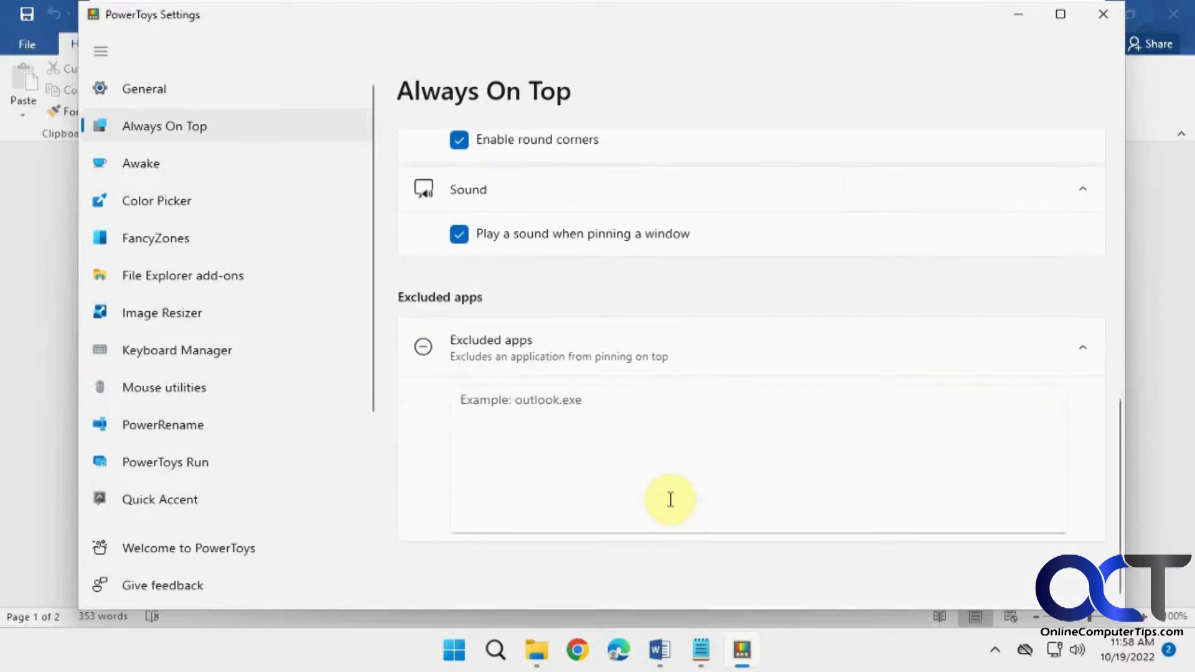
mouse_move(509, 373)
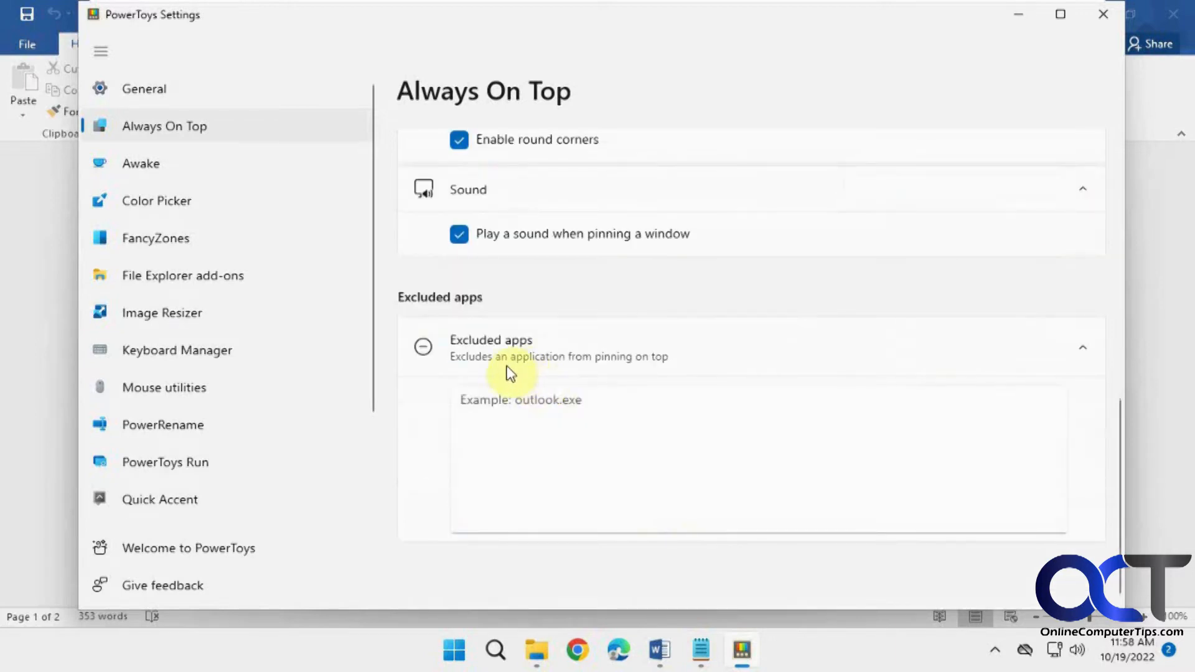
mouse_move(625, 381)
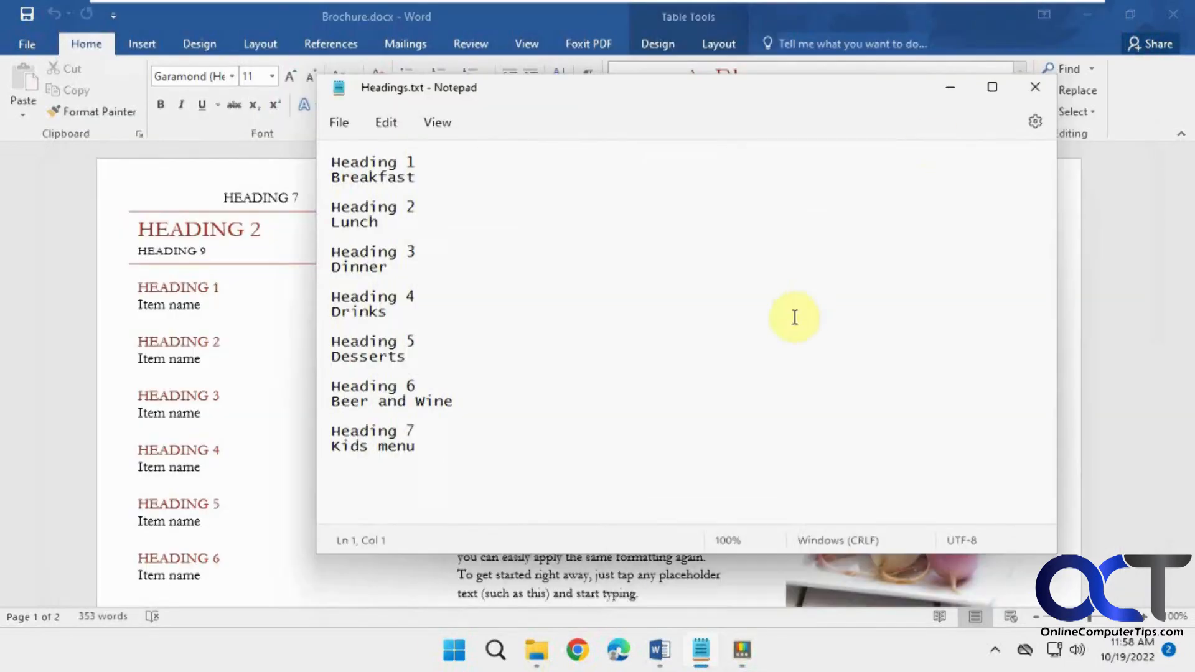
mouse_move(665, 97)
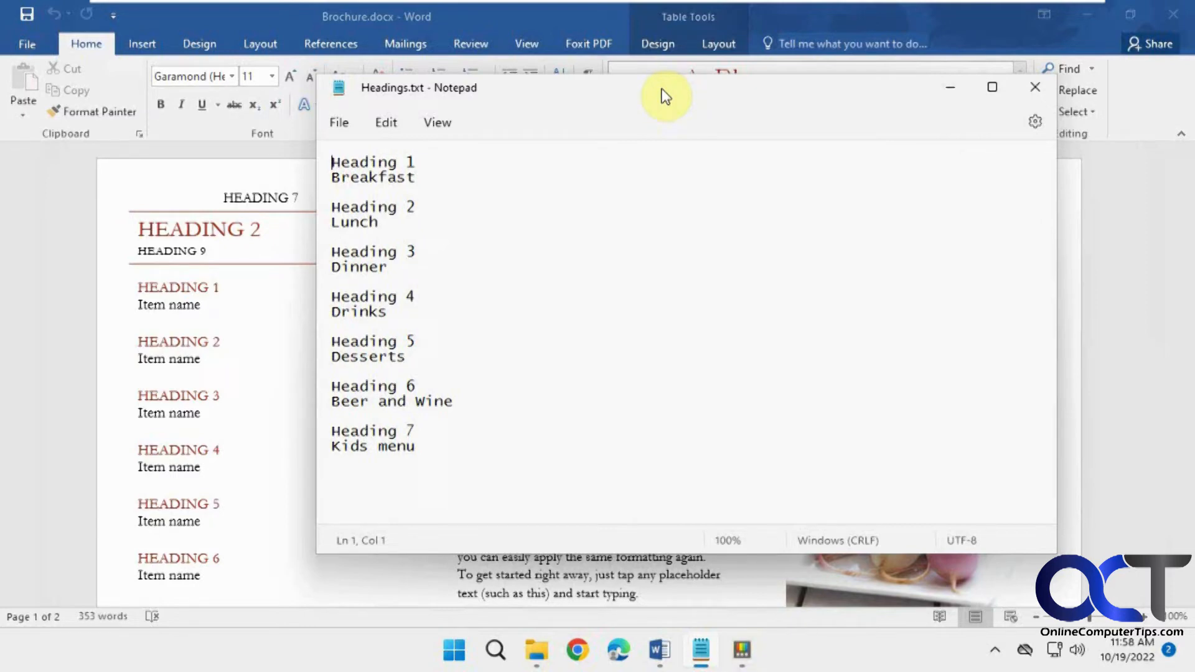
Pin the Notepad headings file on top, then replace the first Word item name with 'Breakfast'
left_click(663, 96)
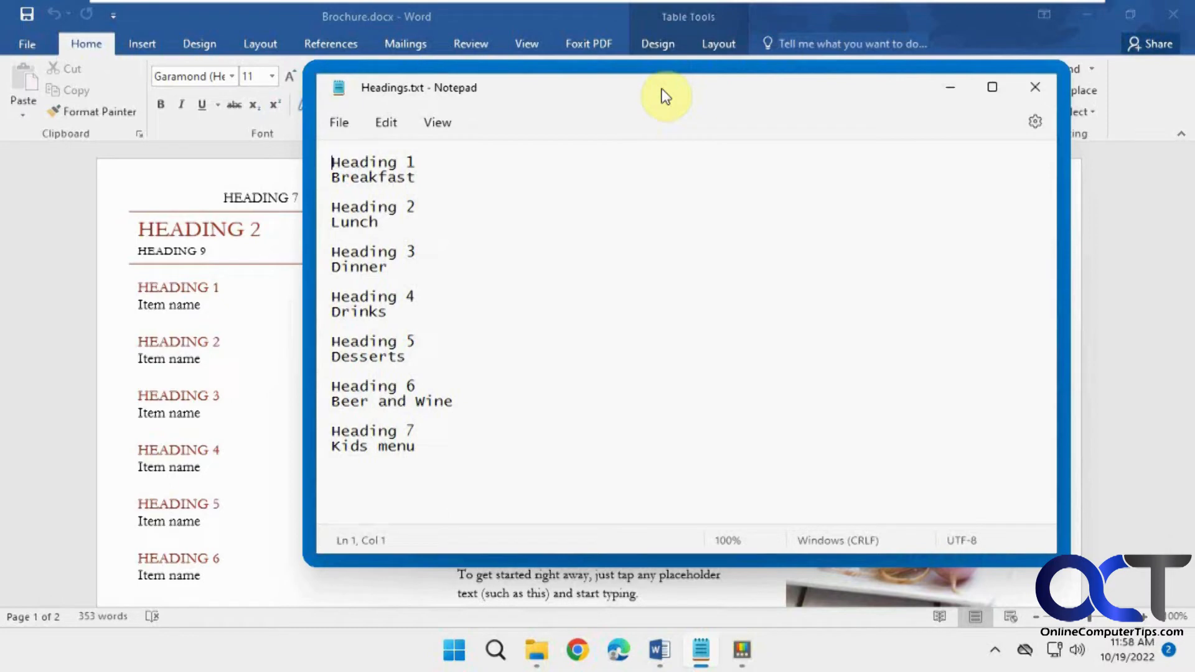
mouse_move(500, 518)
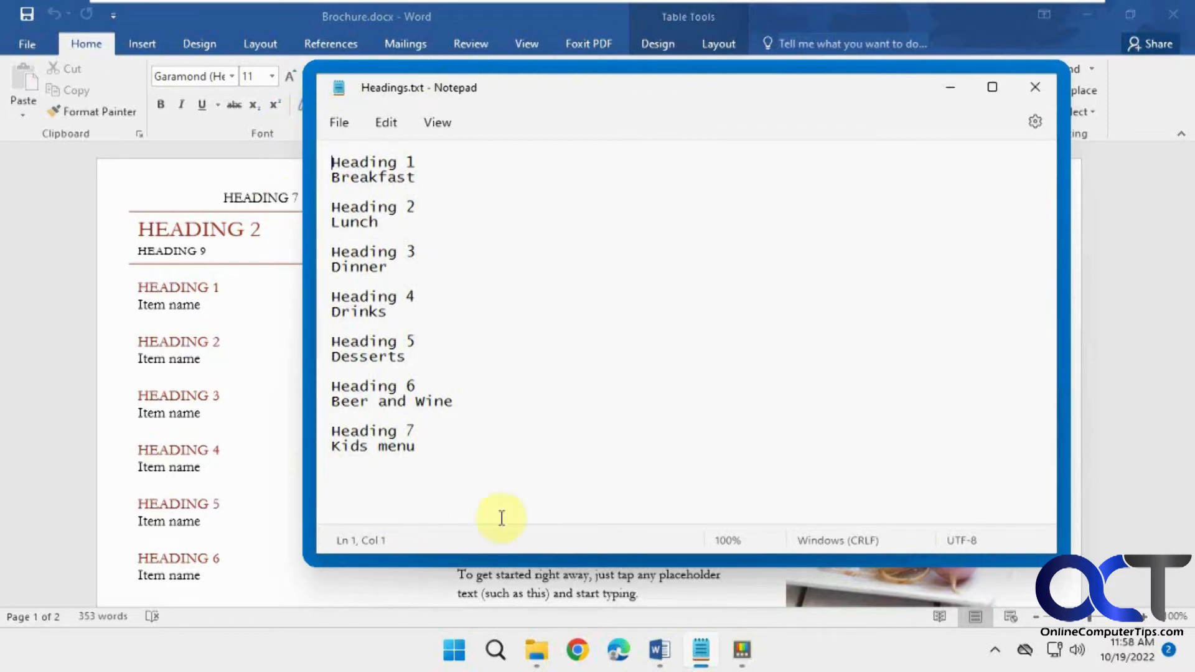
mouse_move(534, 110)
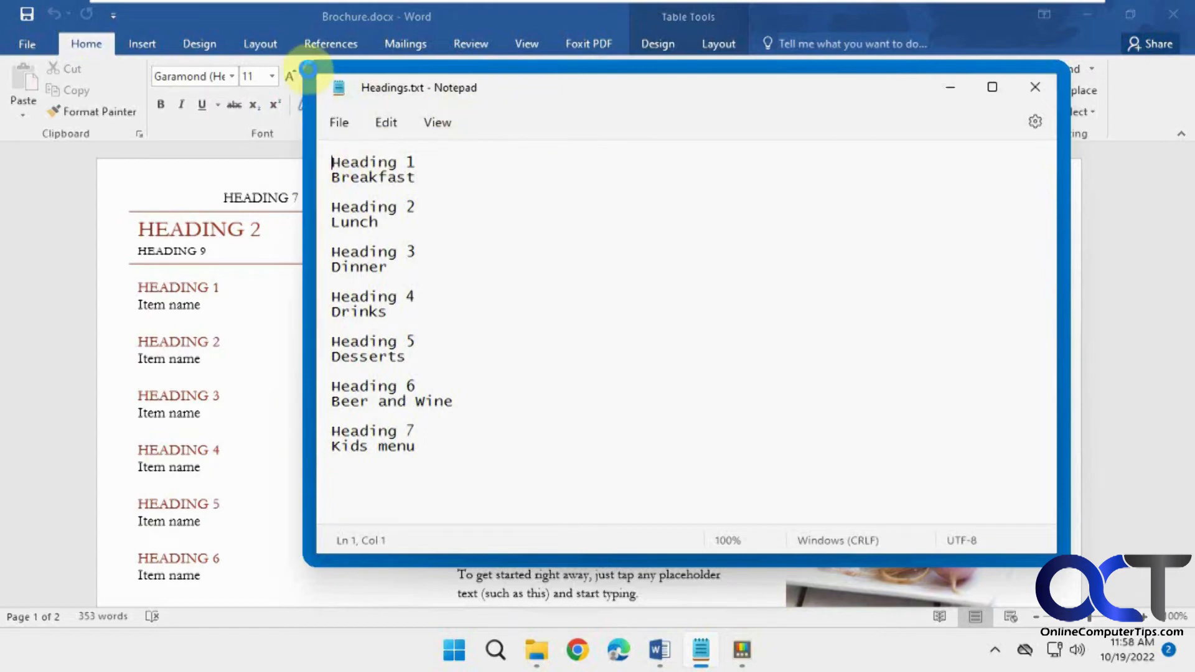
mouse_move(305, 361)
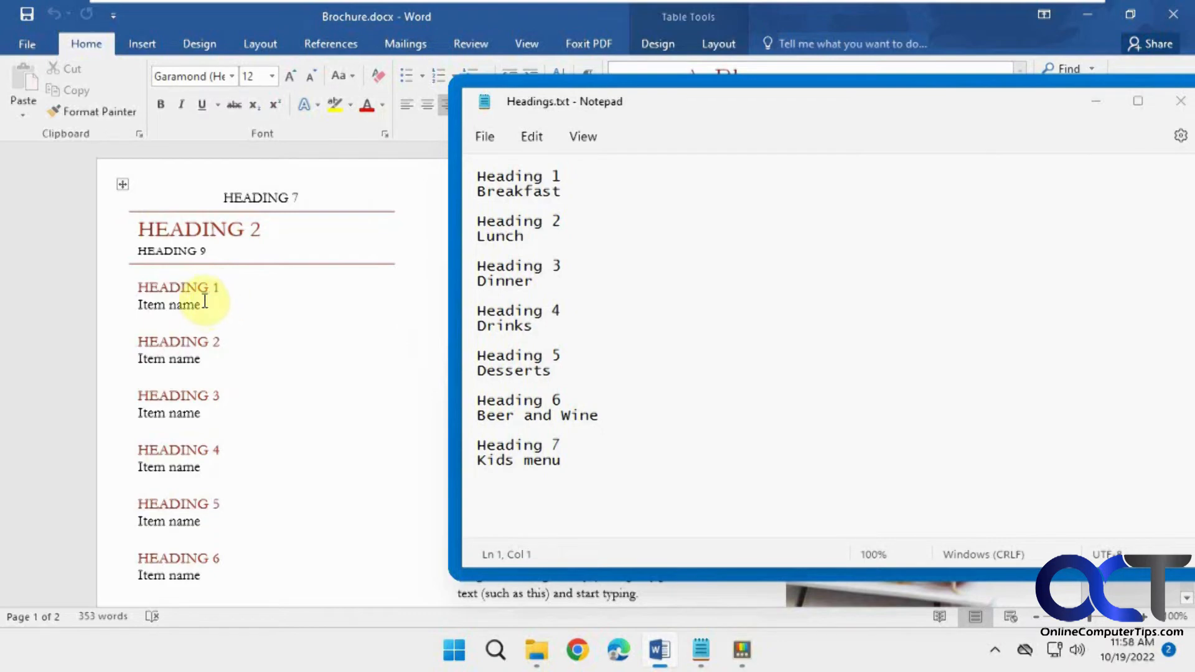
double_click(168, 304)
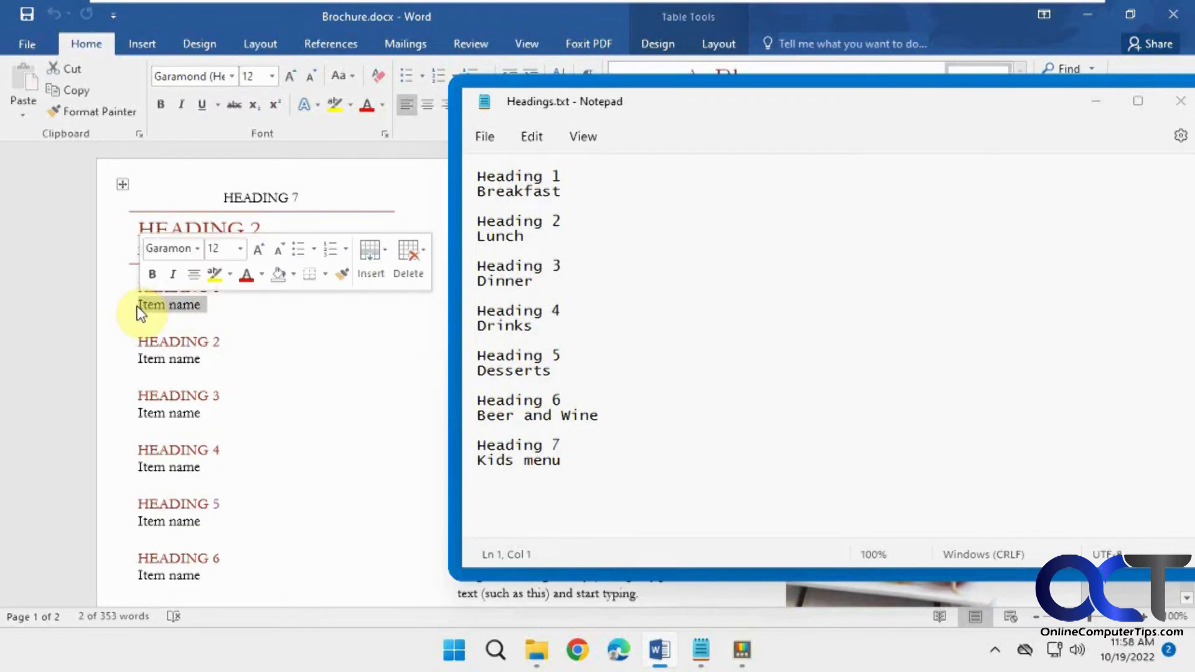
type("Break")
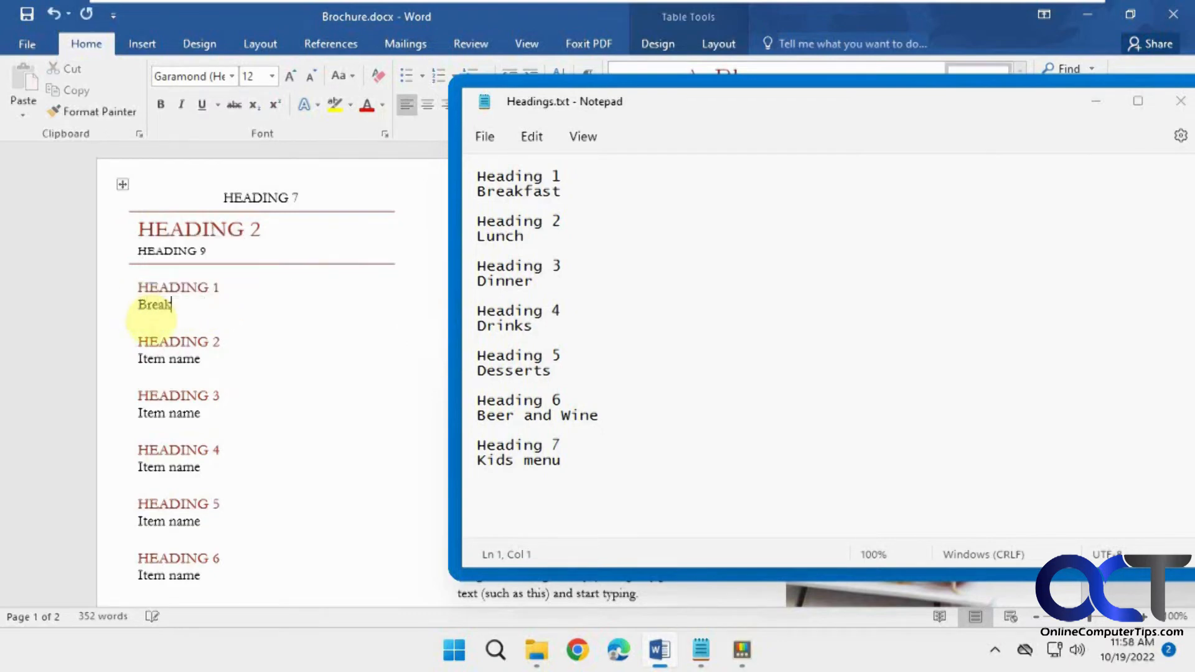
type("fast")
left_click(190, 359)
type("Lunch")
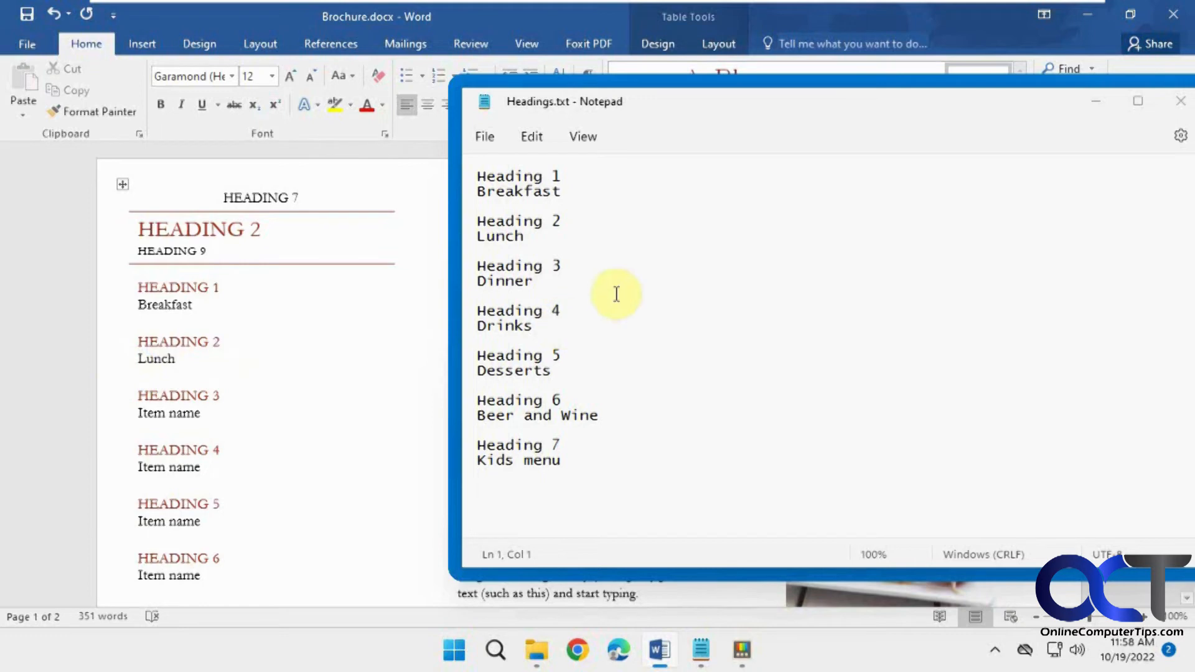
Bring up the Documents folder over Word to show Notepad still floats in front
left_click(538, 649)
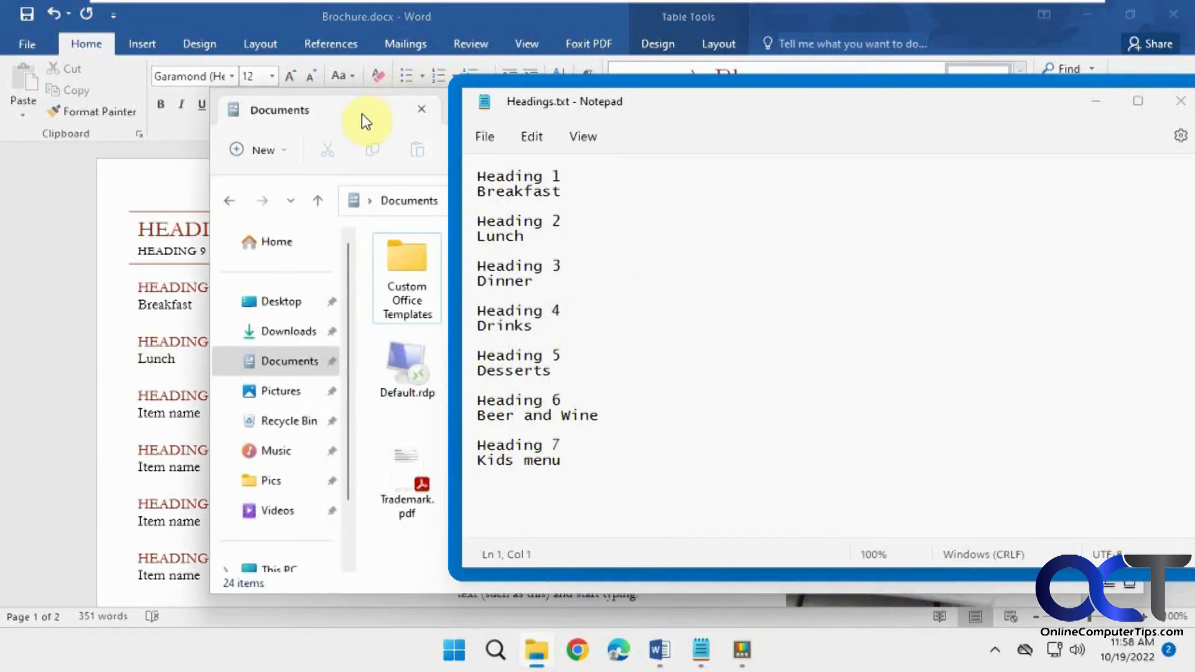
mouse_move(473, 319)
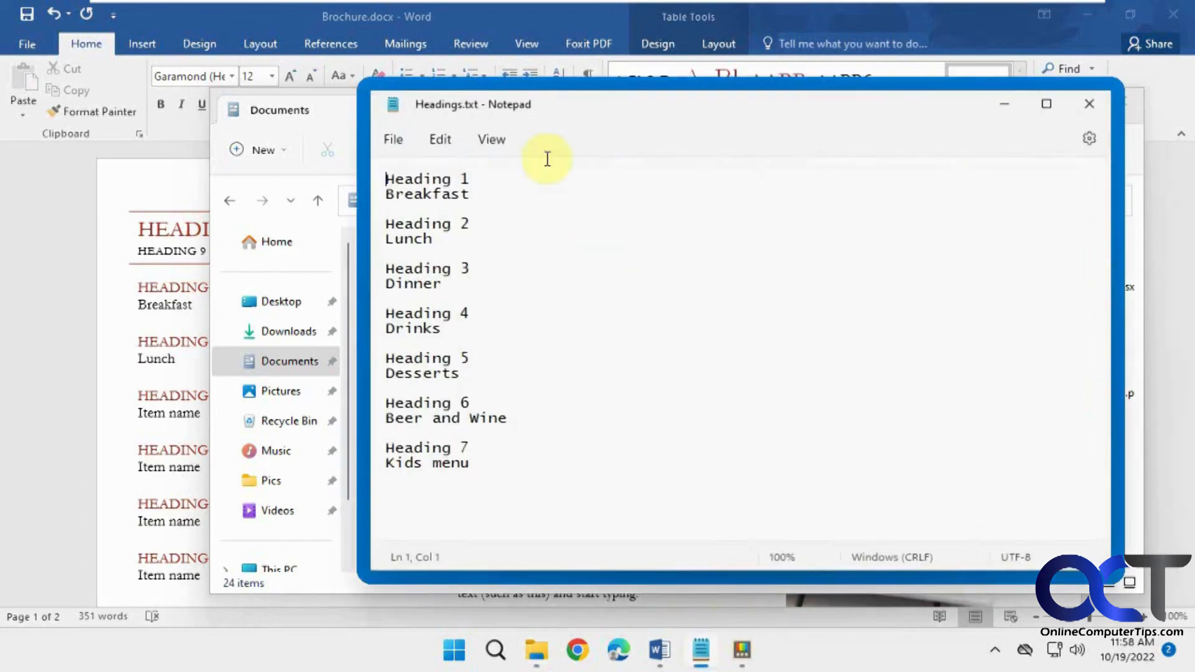
mouse_move(613, 131)
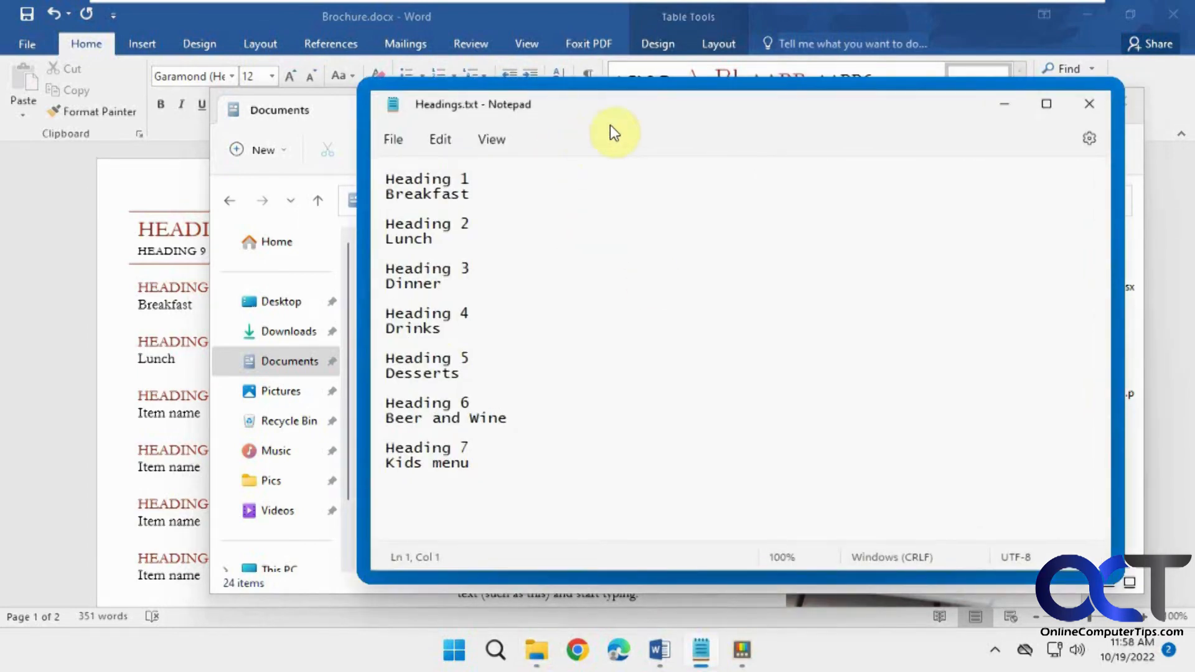
mouse_move(697, 122)
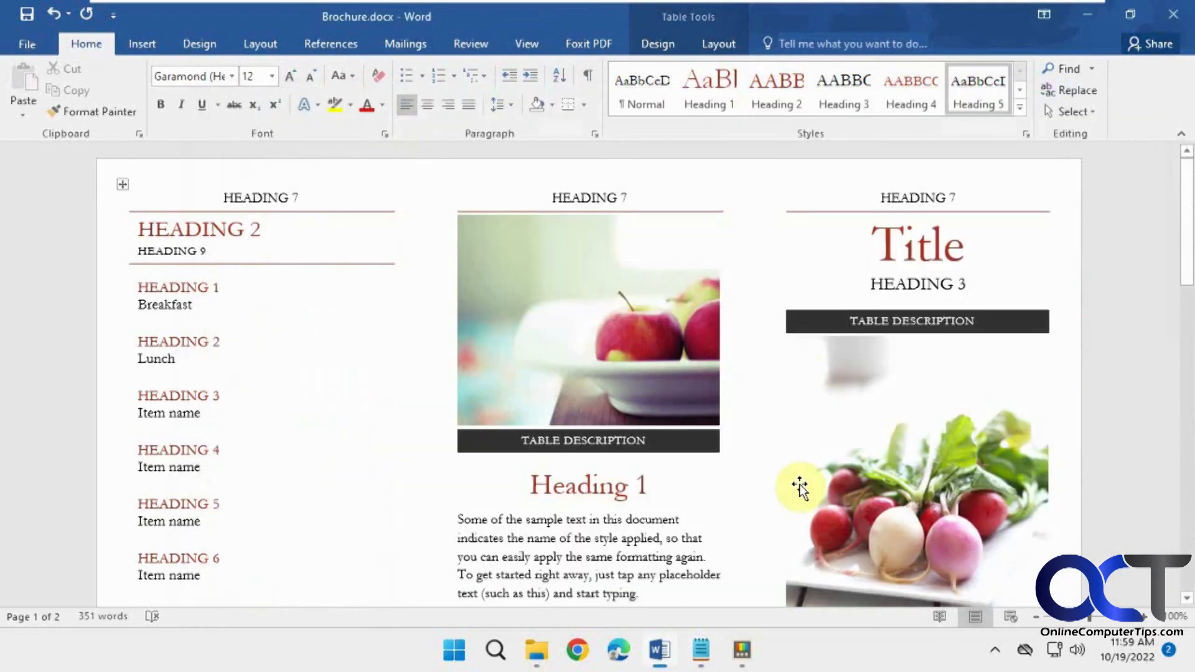
Return to the Always On Top page in PowerToys Settings, scrolled to its enable switch and shortcut
left_click(750, 649)
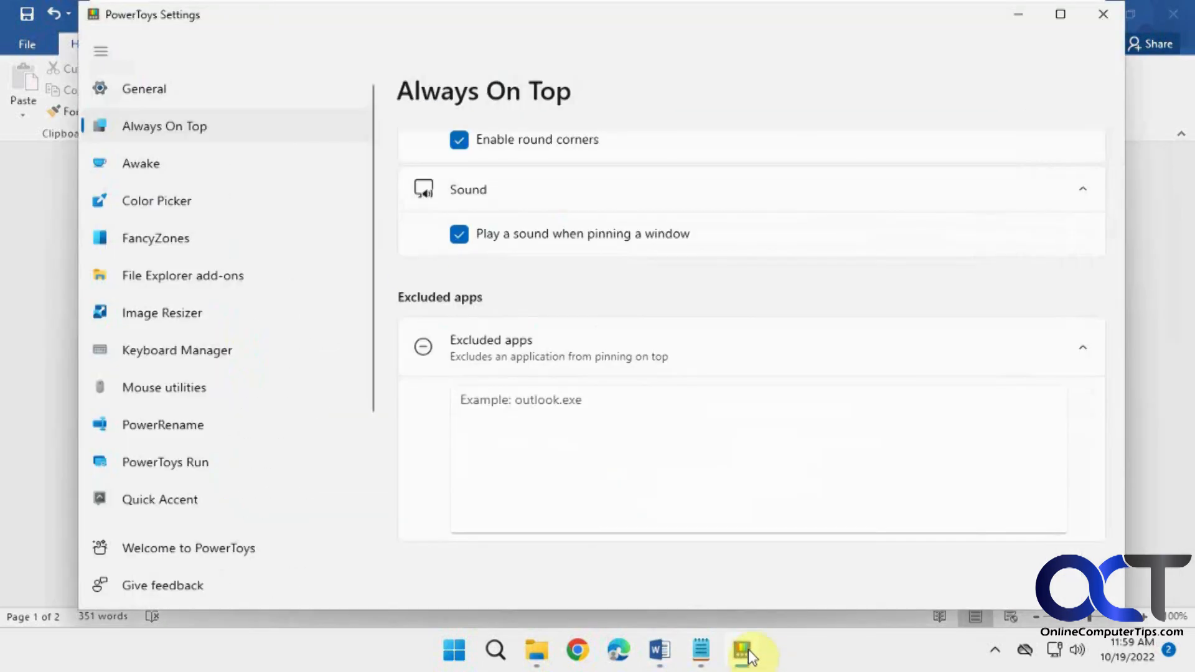
mouse_move(209, 127)
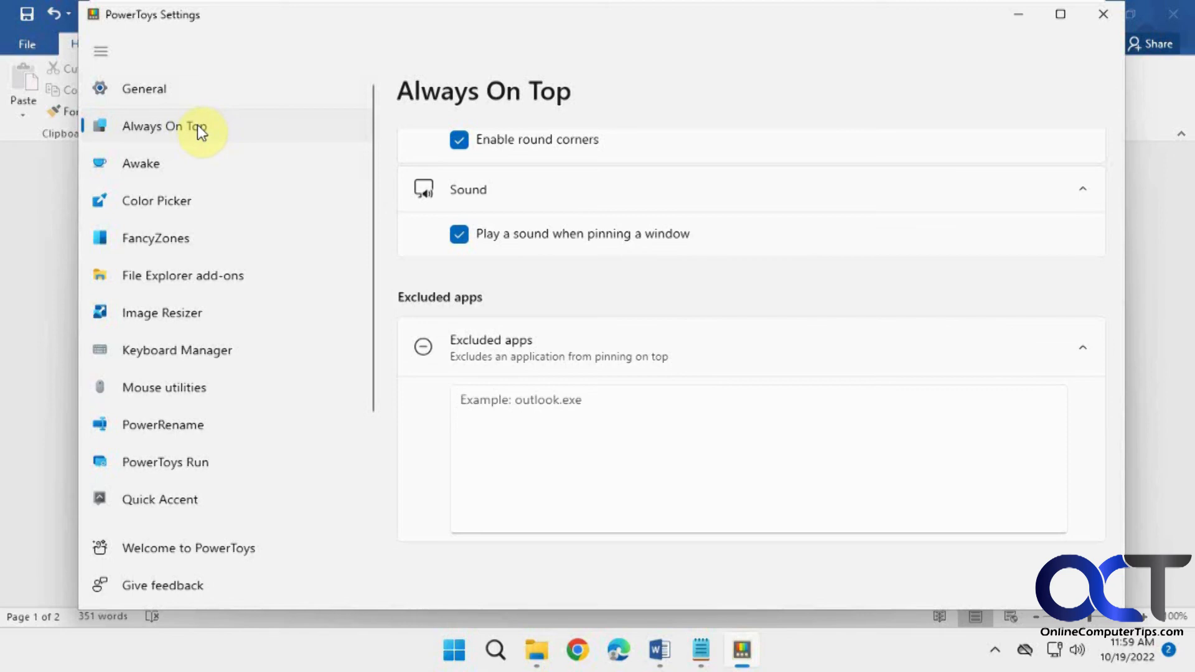
scroll("up", 3)
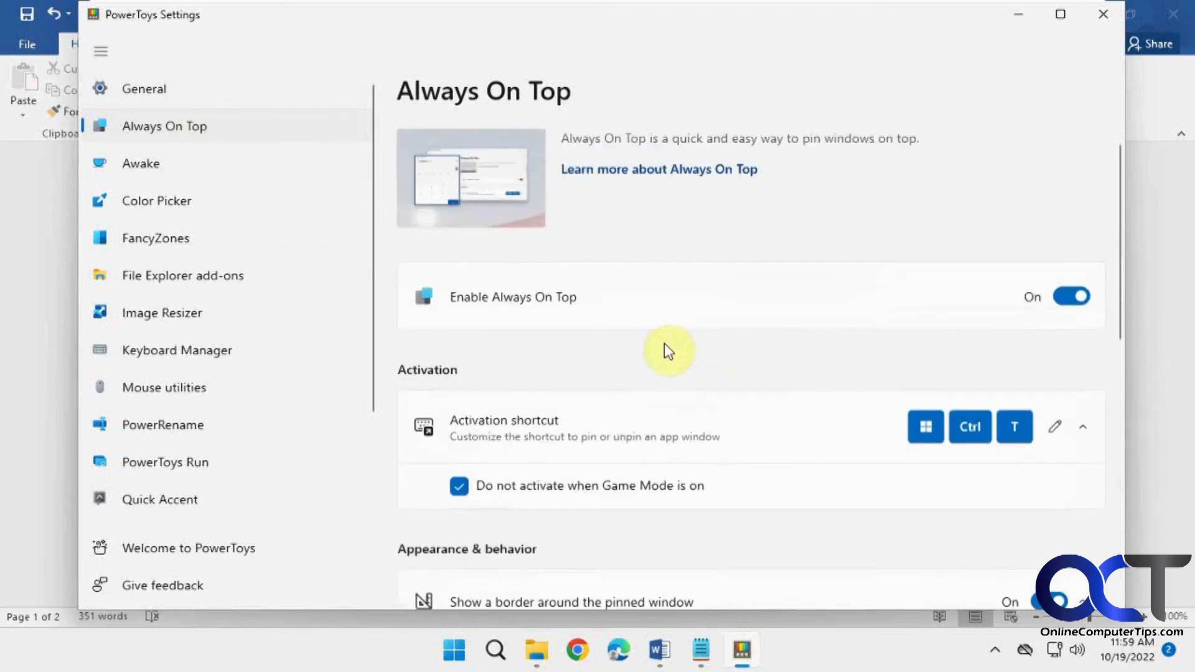
mouse_move(344, 460)
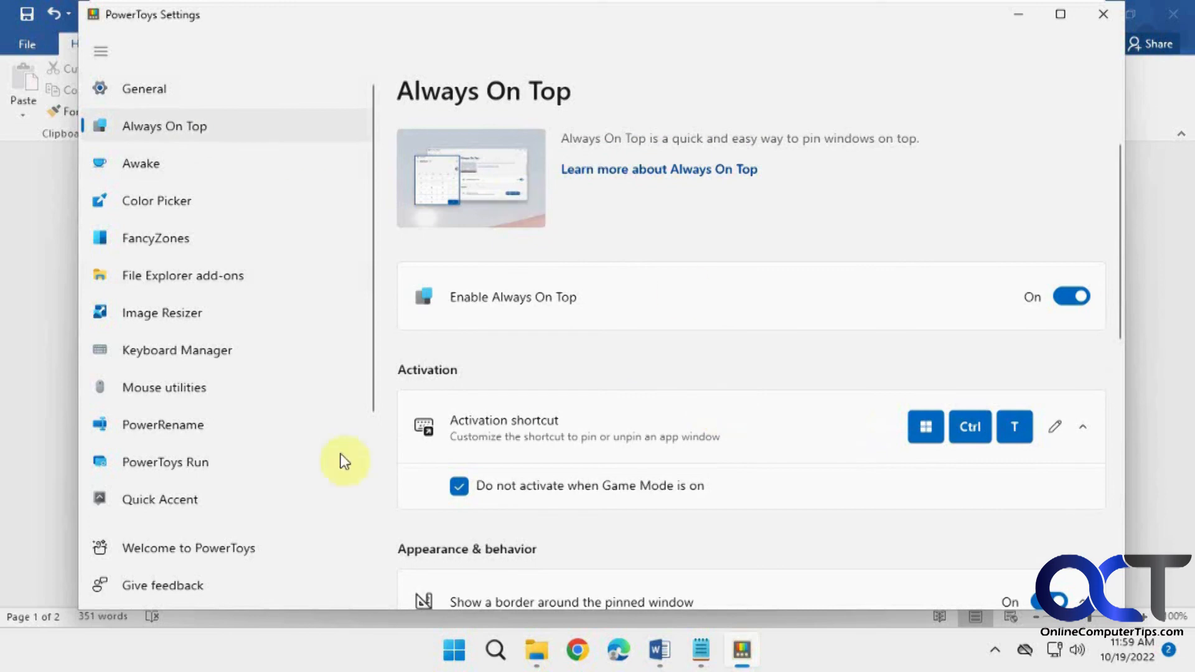
mouse_move(673, 314)
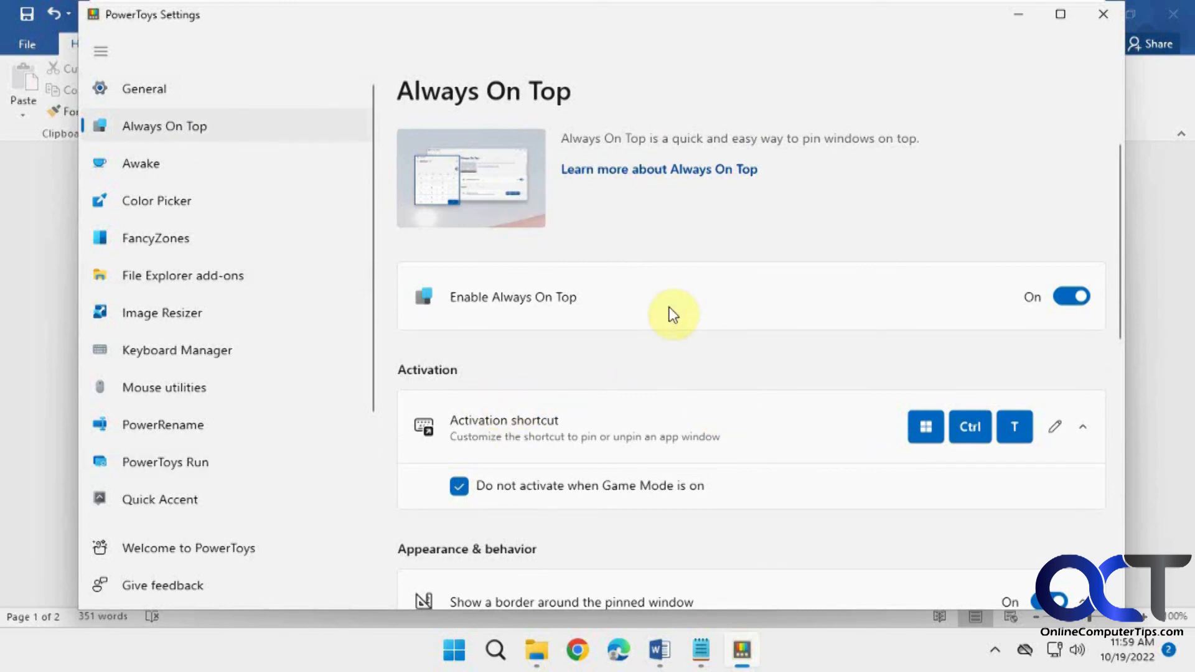